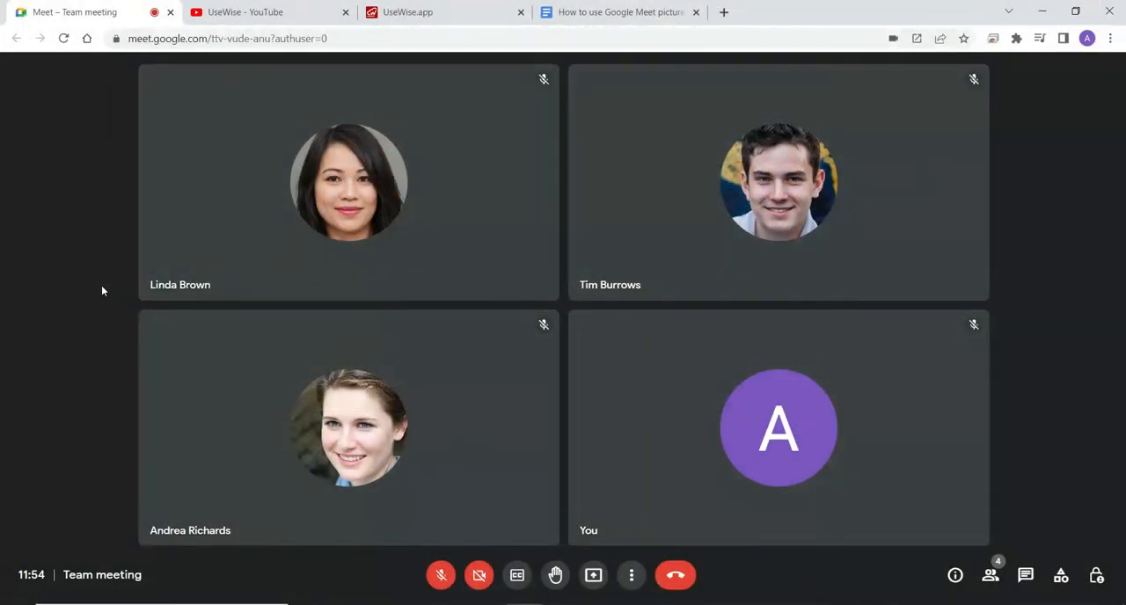
mouse_move(662, 526)
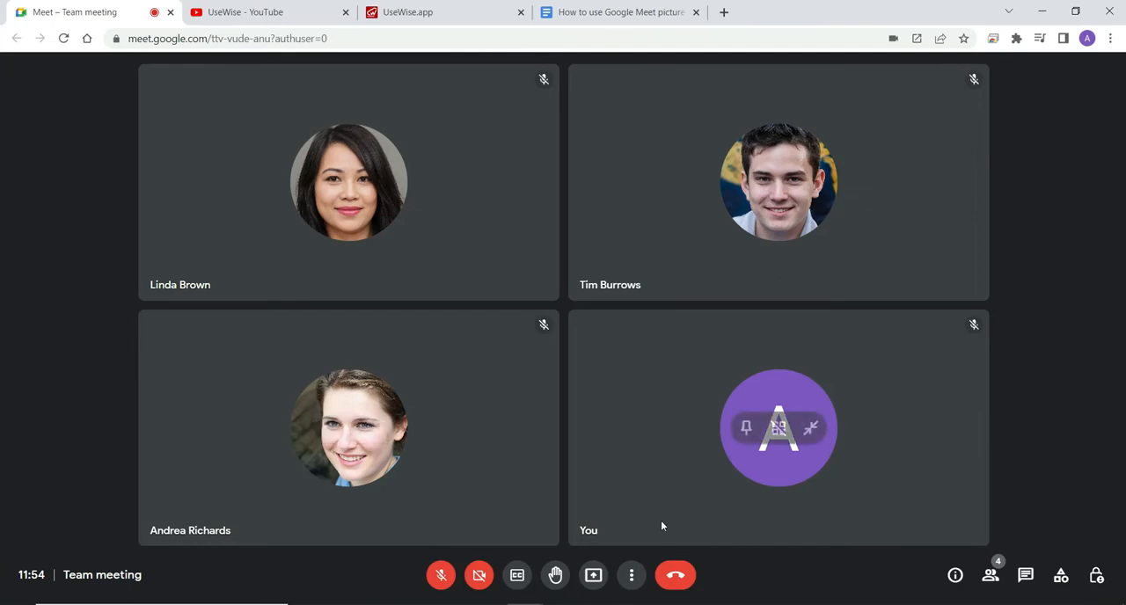
mouse_move(603, 484)
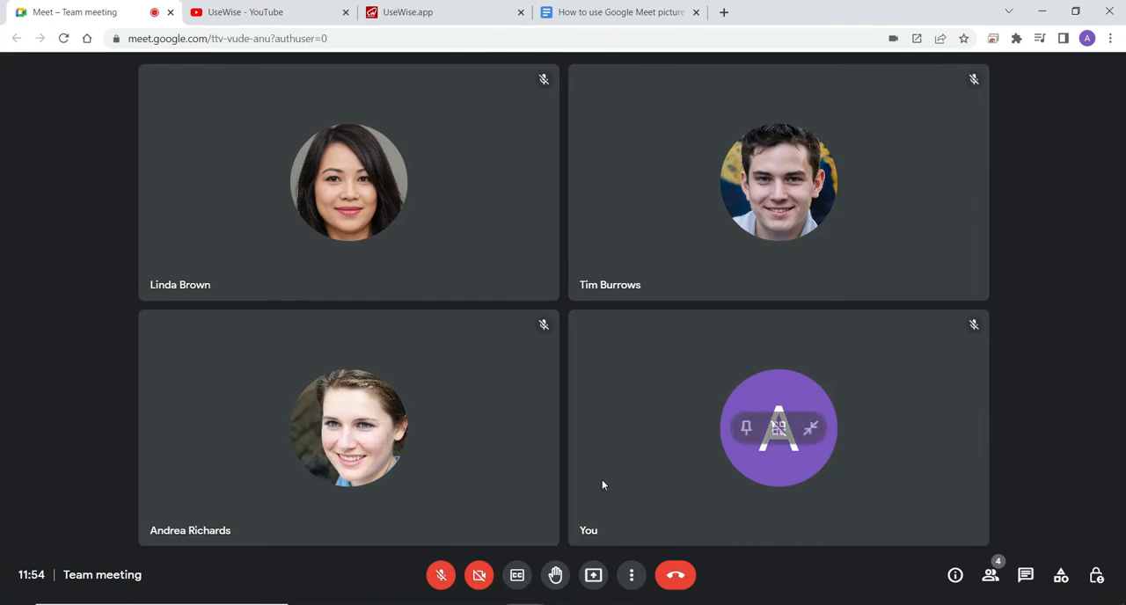
mouse_move(607, 513)
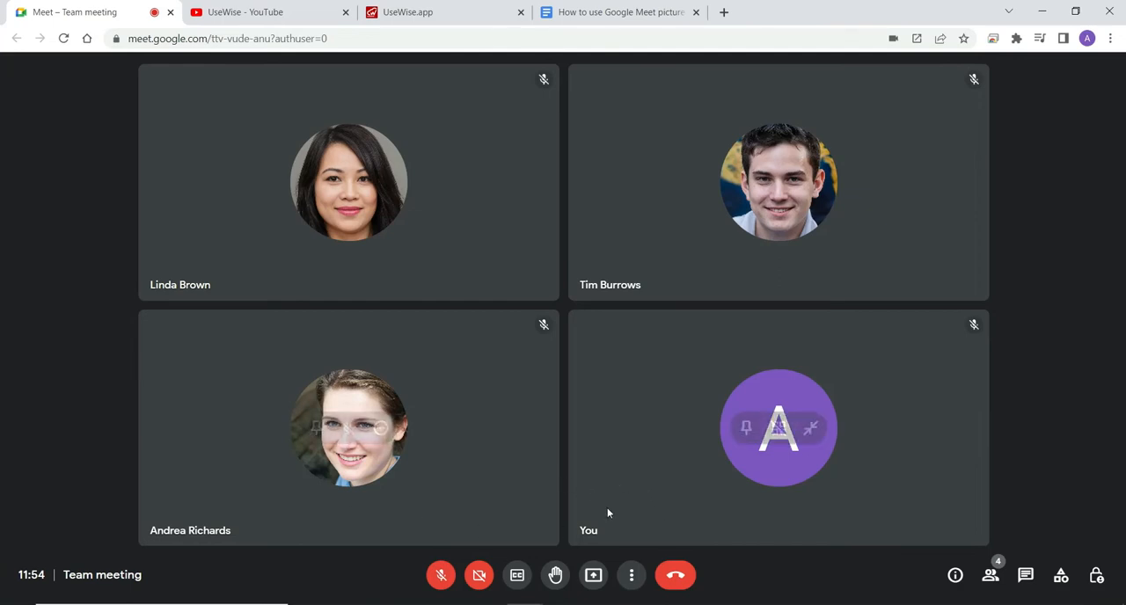
Pop the Meet call into picture-in-picture, then switch between the Docs and YouTube tabs
click(631, 575)
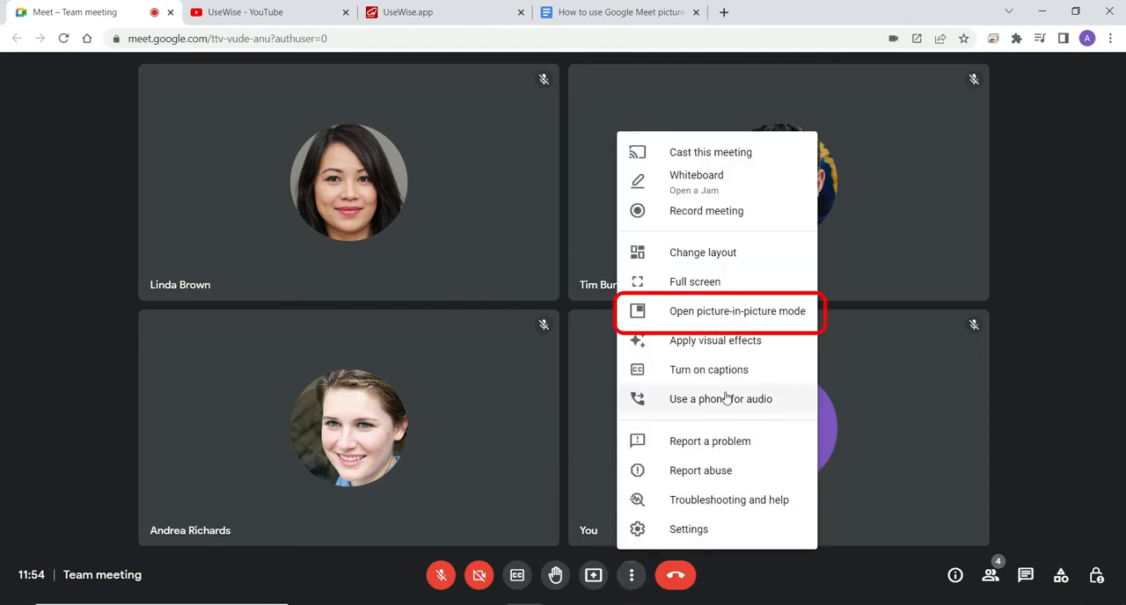
click(737, 310)
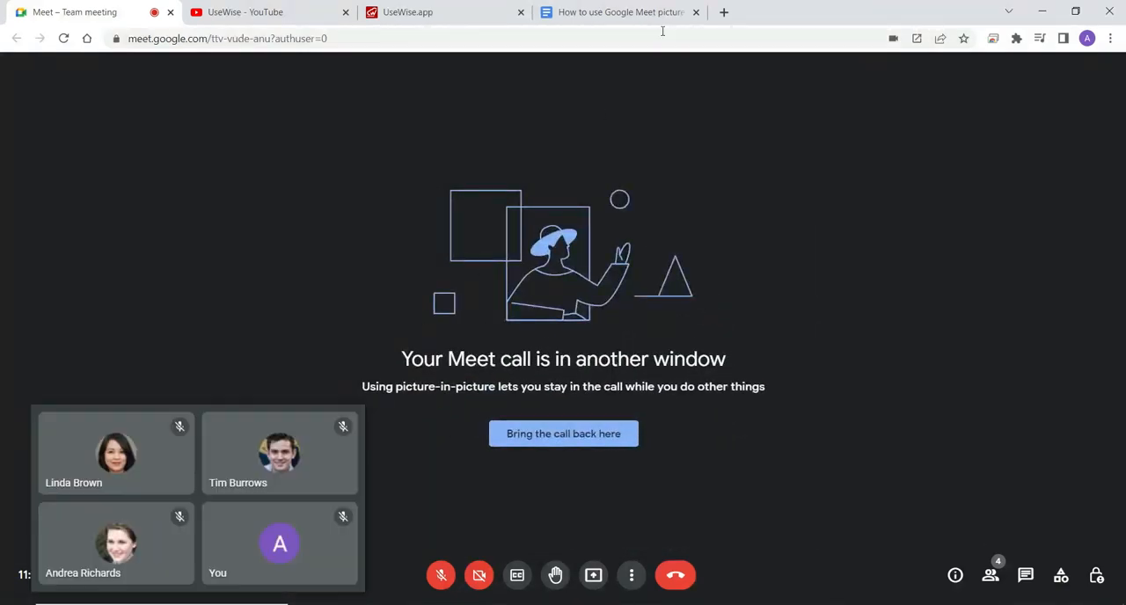
click(620, 11)
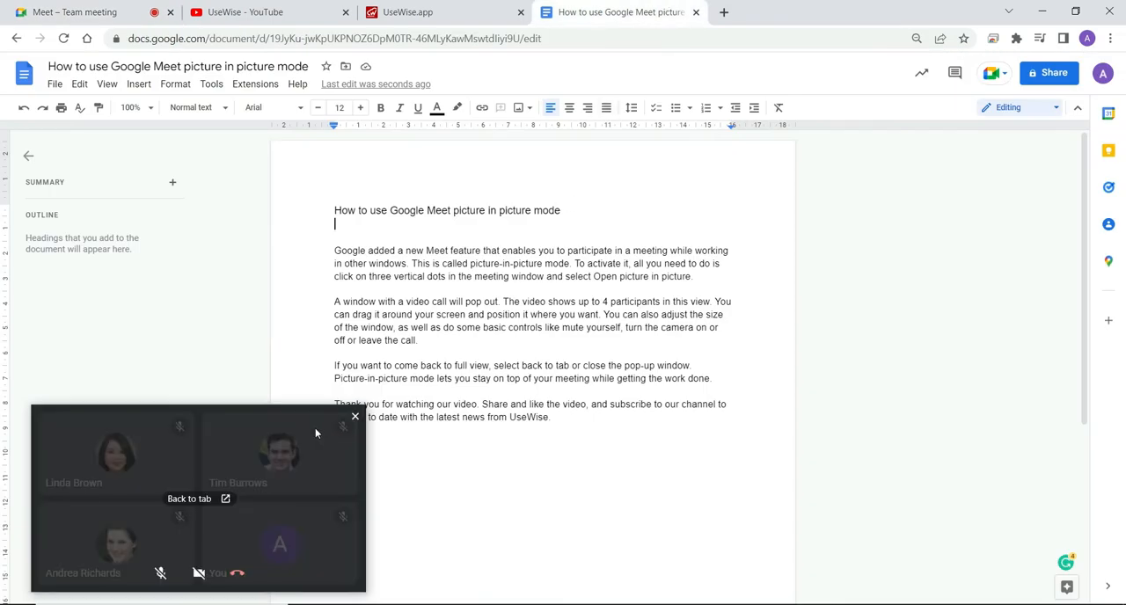
click(244, 11)
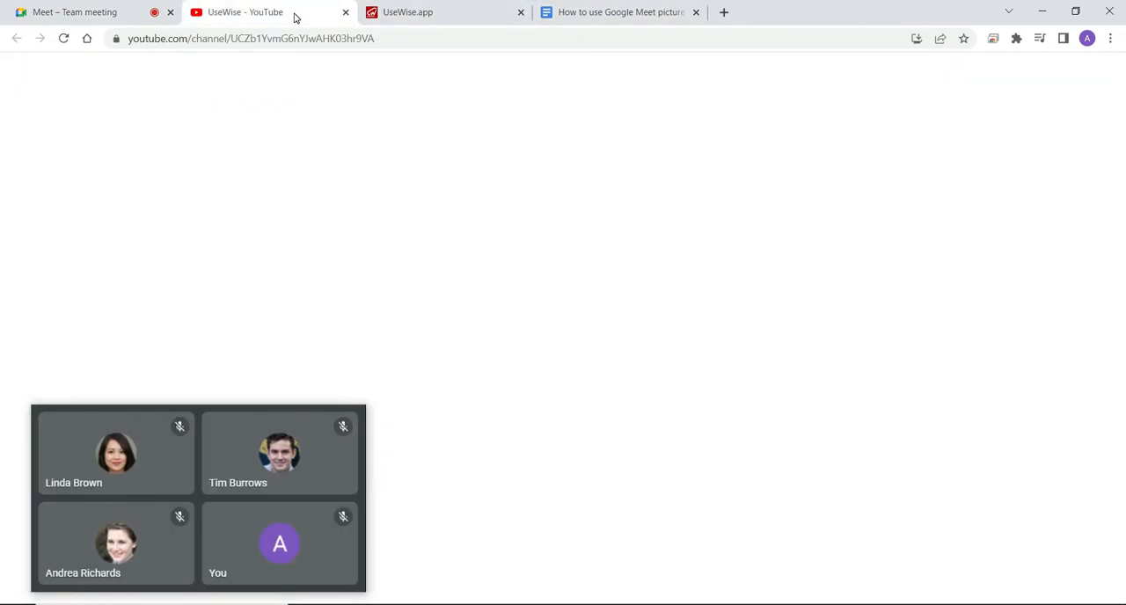
click(620, 11)
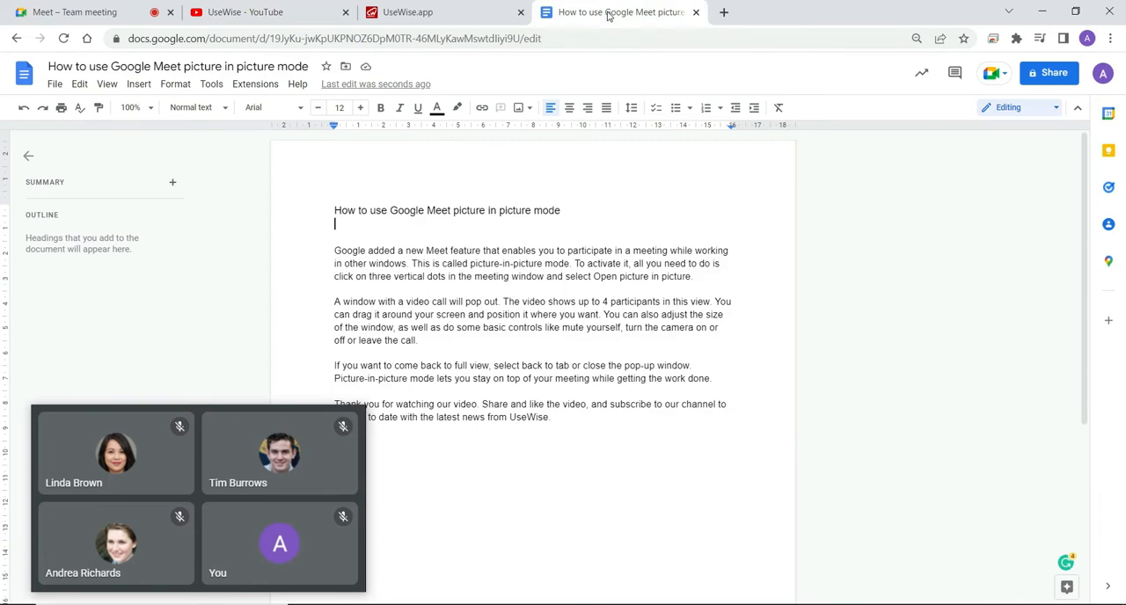
Move the floating call to the upper right, resize it smaller, then restore the full Meet tab
drag(198, 496, 562, 501)
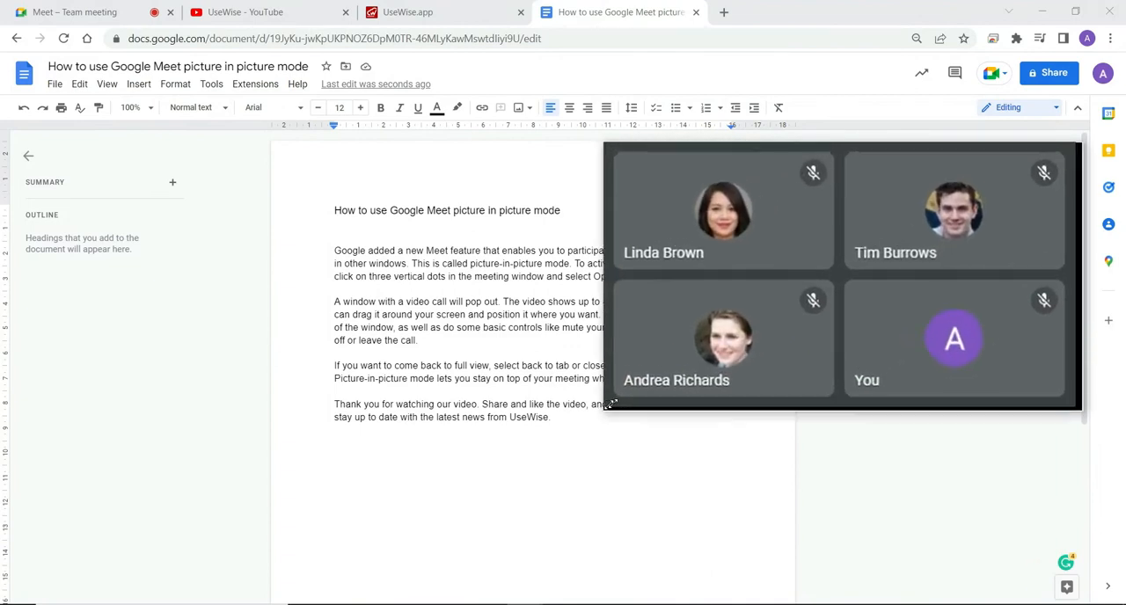
drag(611, 404, 765, 339)
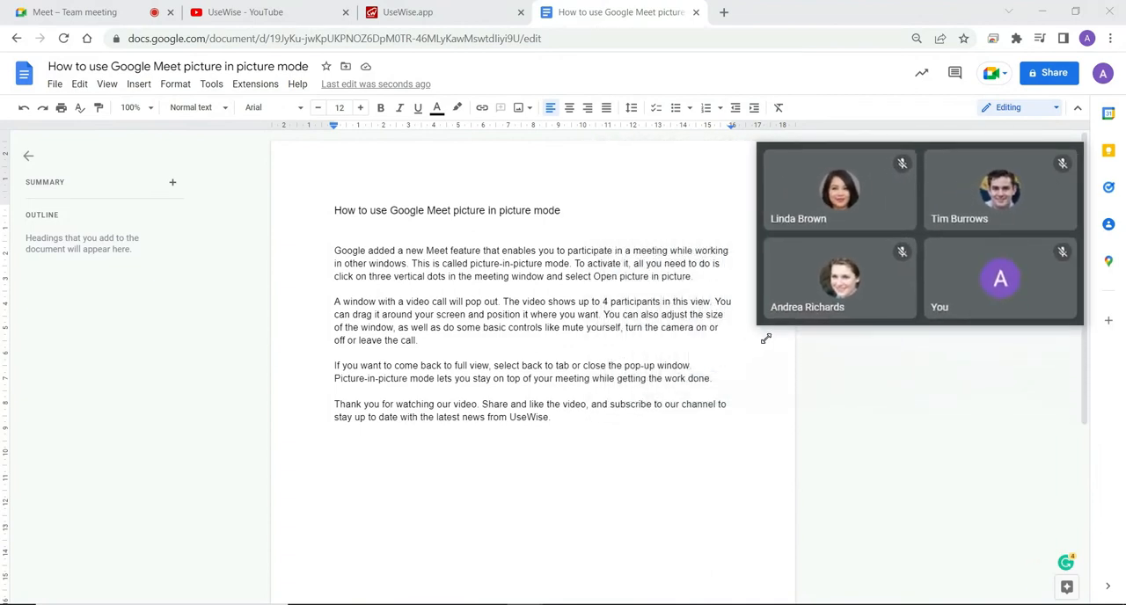
drag(765, 338, 734, 348)
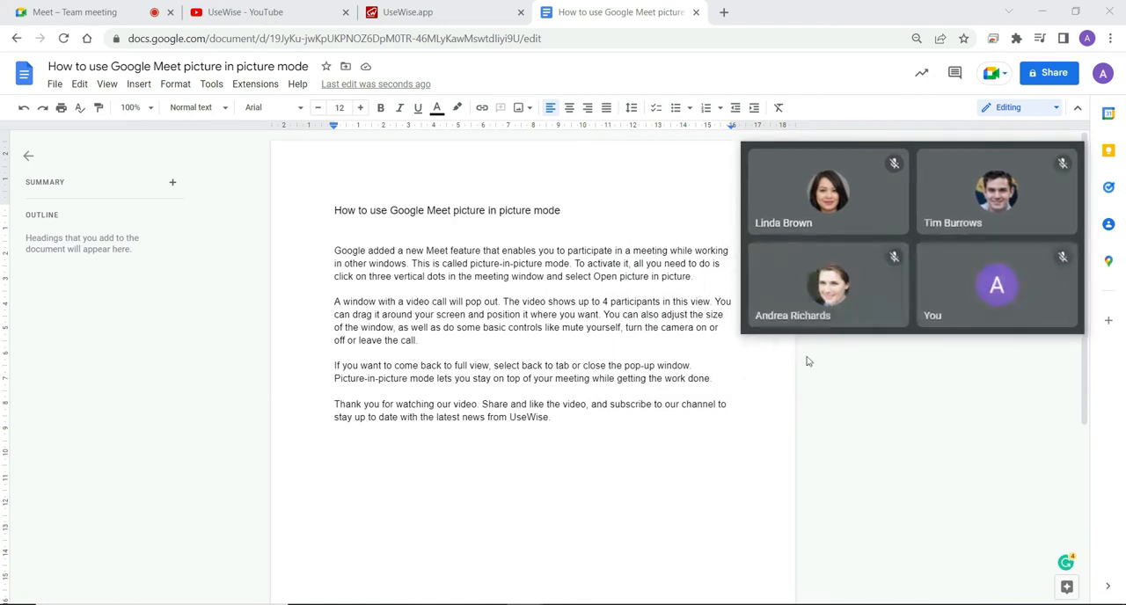
mouse_move(885, 321)
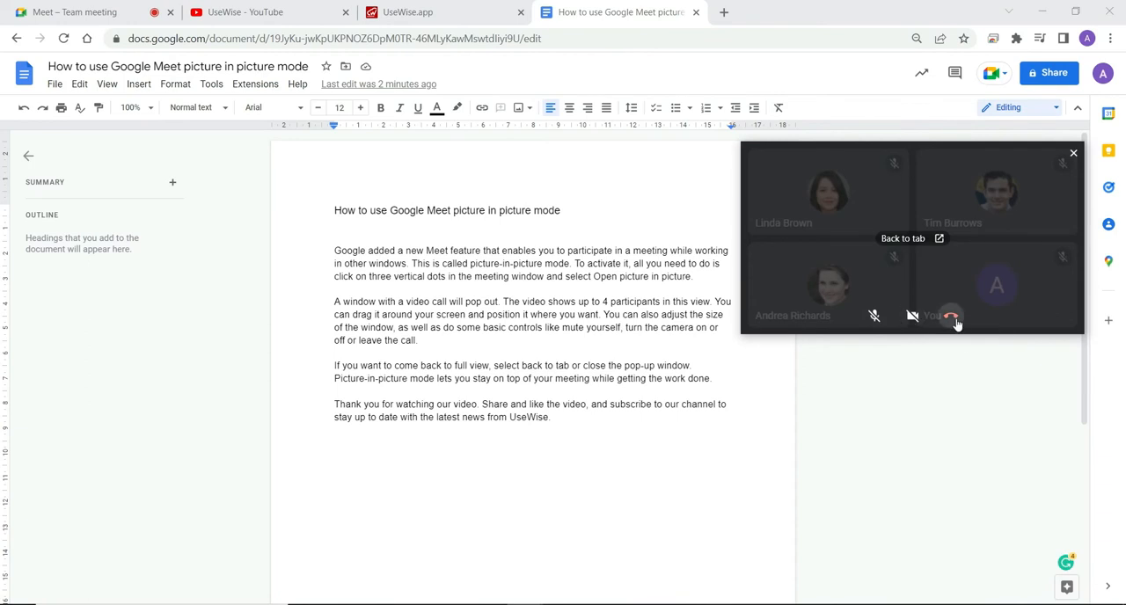
mouse_move(950, 317)
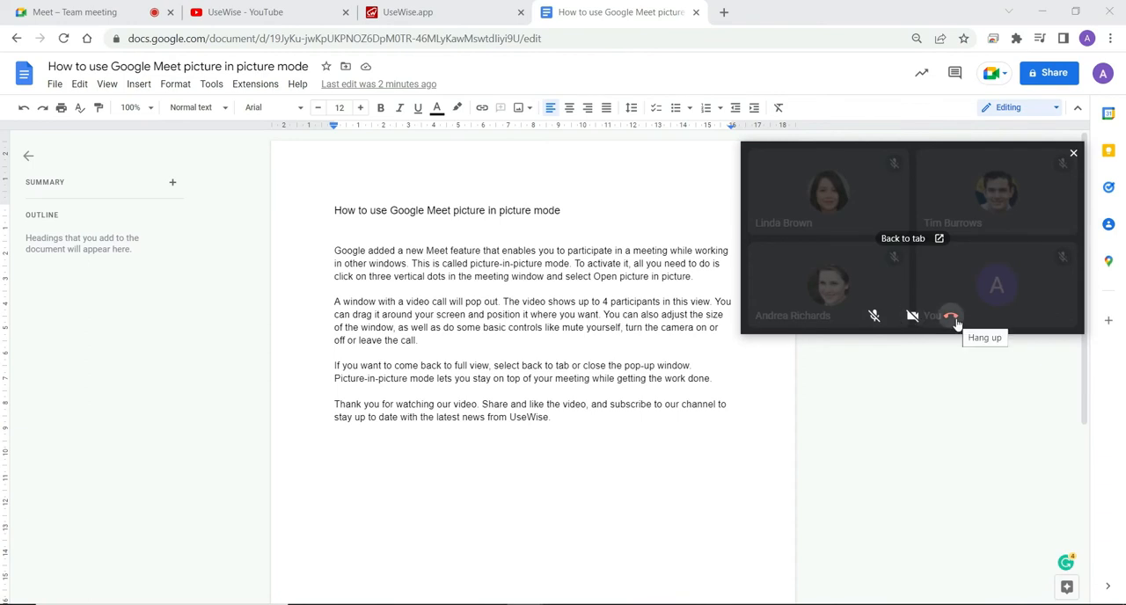
mouse_move(974, 217)
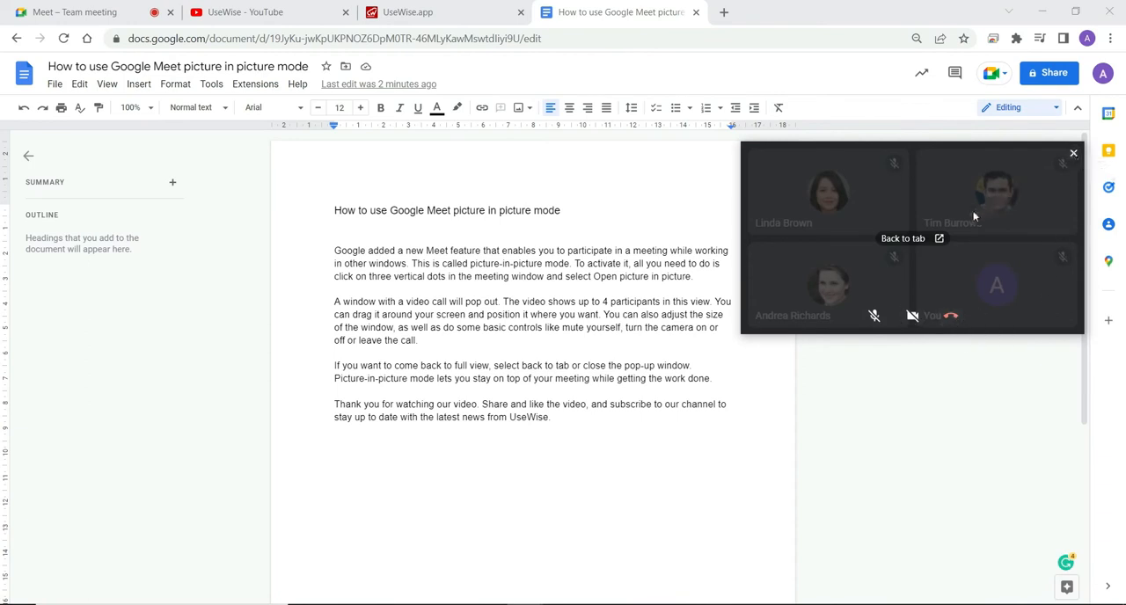
click(902, 238)
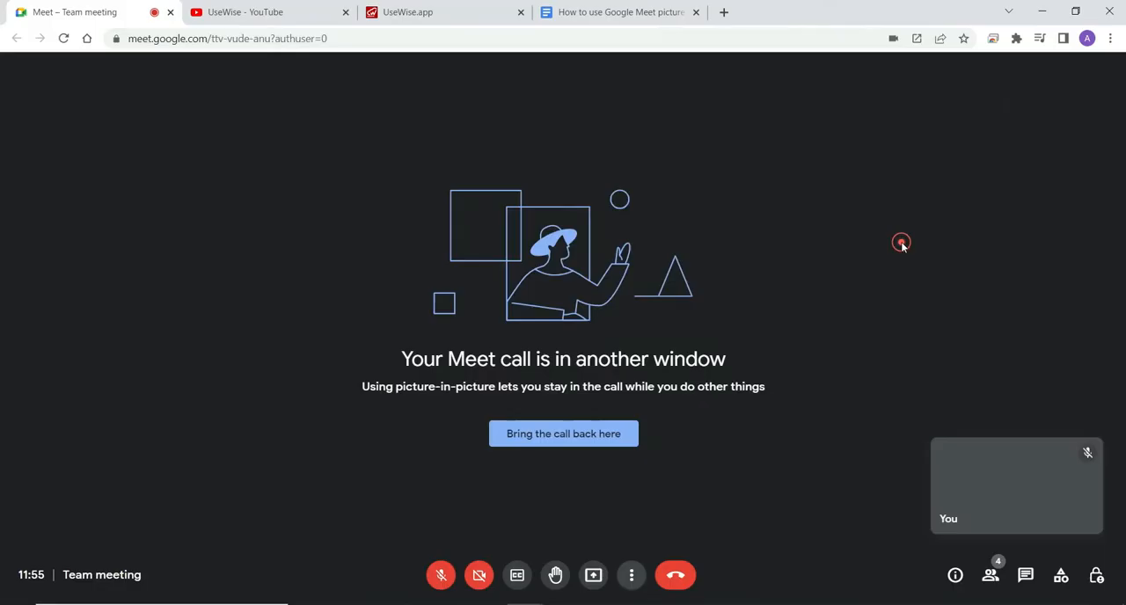
click(563, 432)
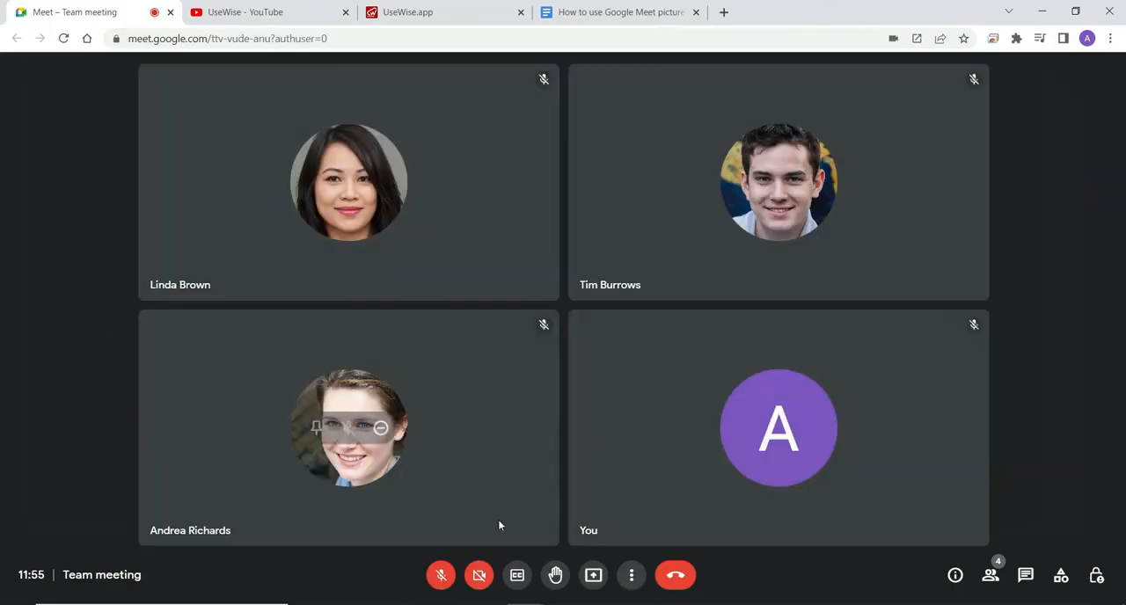